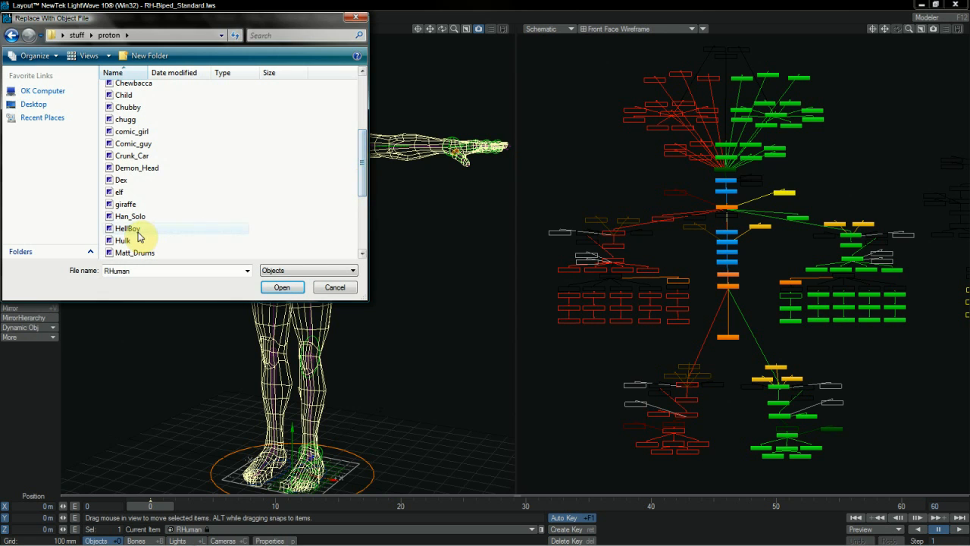
Replace the rigged human mesh with a skinnier character object from the proton folder
{"action": "left_click", "coordinate": [281, 287]}
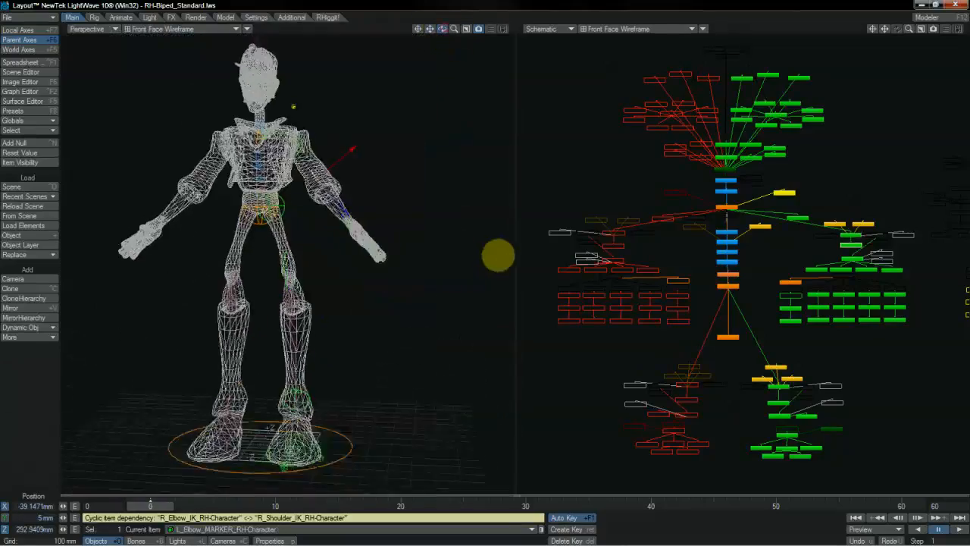
Load the Han Solo rig scene and swing his left leg IK goal into a stride
{"action": "left_click", "coordinate": [327, 17]}
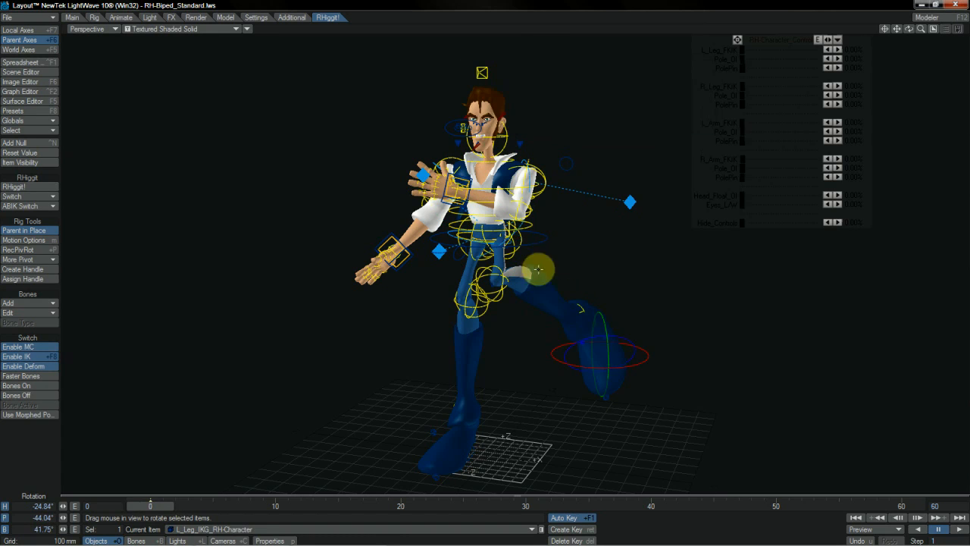
{"action": "left_click_drag", "start_coordinate": [538, 269], "coordinate": [545, 245]}
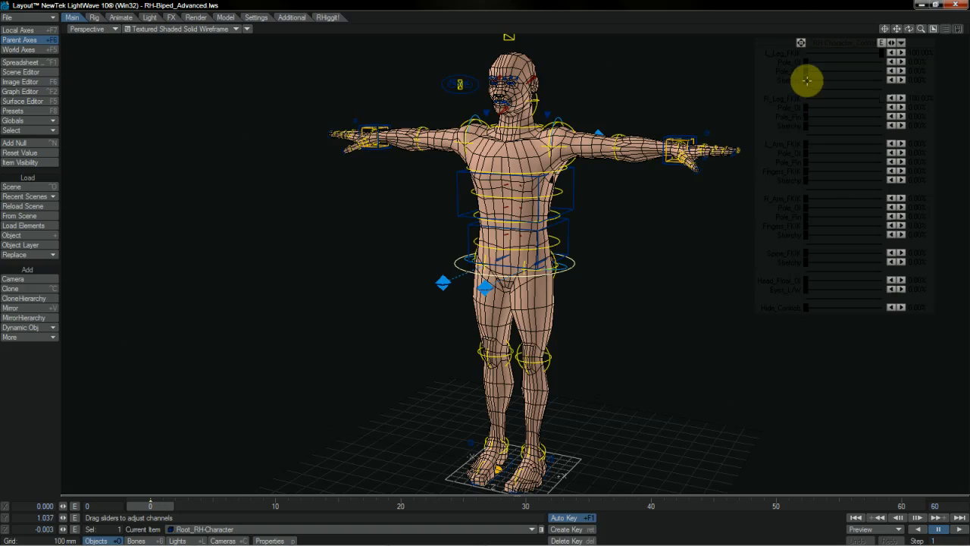
{"action": "mouse_move", "coordinate": [807, 197]}
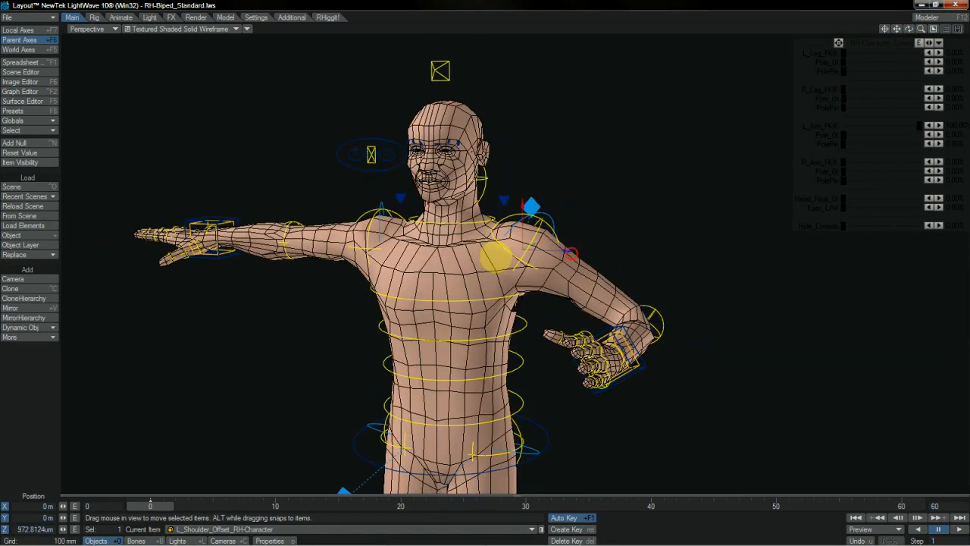
Move L_Shoulder_Offset to reposition the left arm, then select R_Elbow for posing
{"action": "left_click_drag", "start_coordinate": [530, 208], "coordinate": [542, 175]}
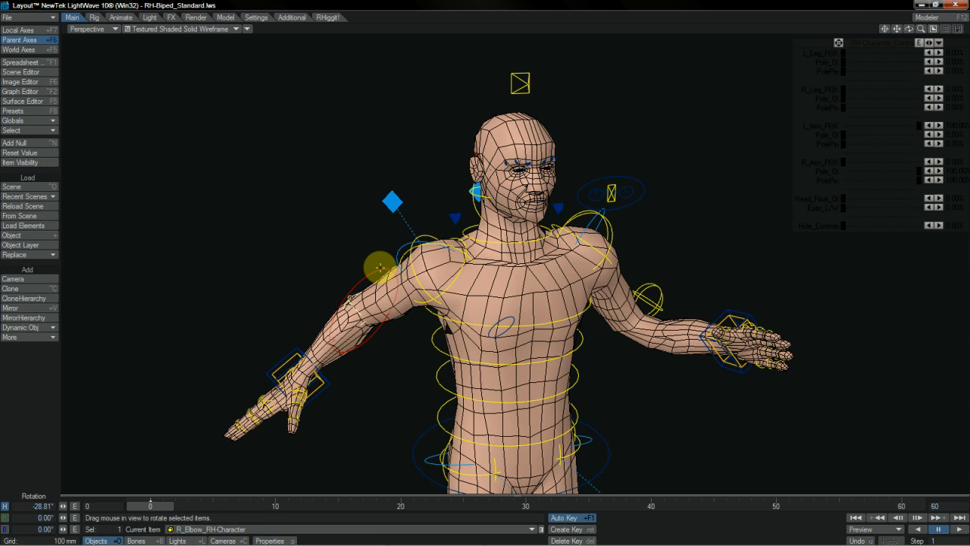
{"action": "left_click", "coordinate": [329, 17]}
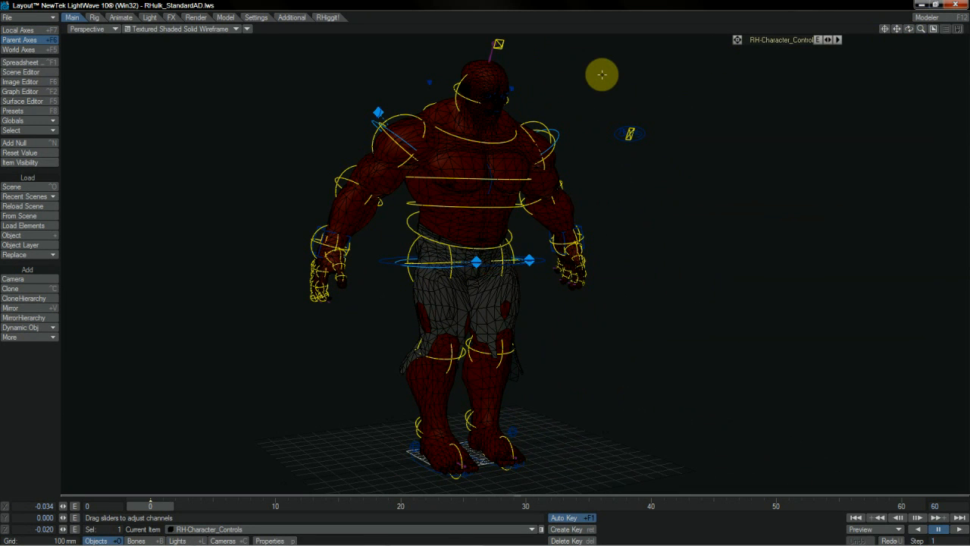
{"action": "mouse_move", "coordinate": [902, 29]}
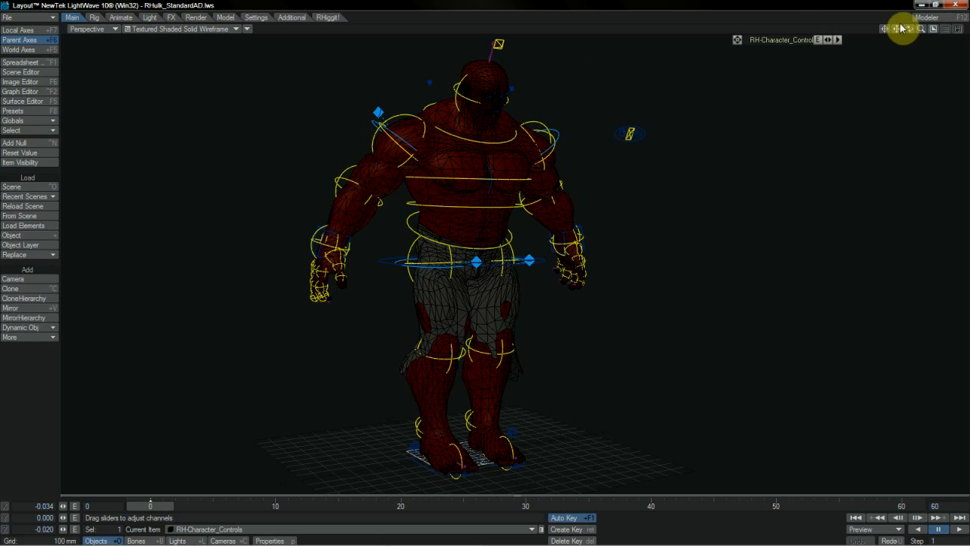
{"action": "mouse_move", "coordinate": [592, 41]}
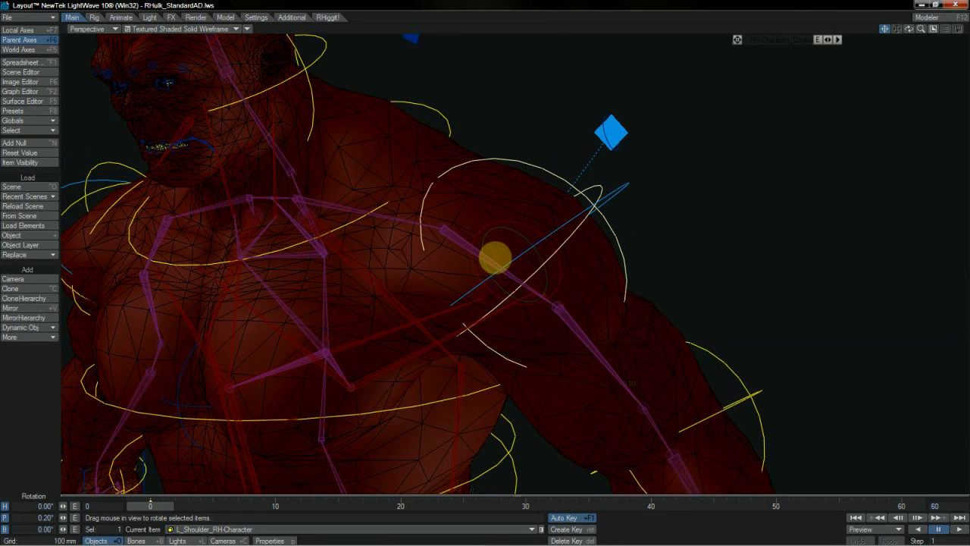
Rotate L_Shoulder_RH-Character to raise the Hulk's left arm outward
{"action": "left_click_drag", "start_coordinate": [613, 133], "coordinate": [697, 263]}
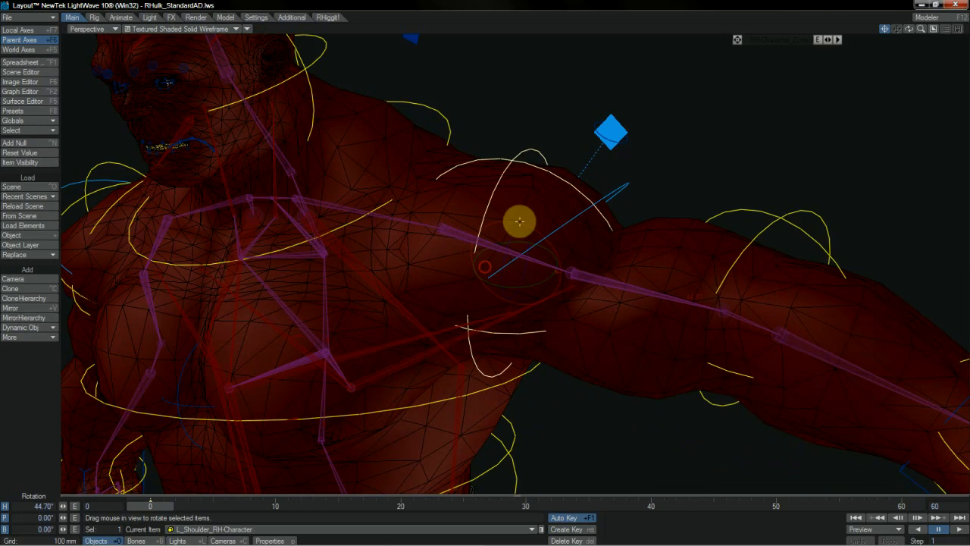
{"action": "left_click_drag", "start_coordinate": [521, 221], "coordinate": [497, 262]}
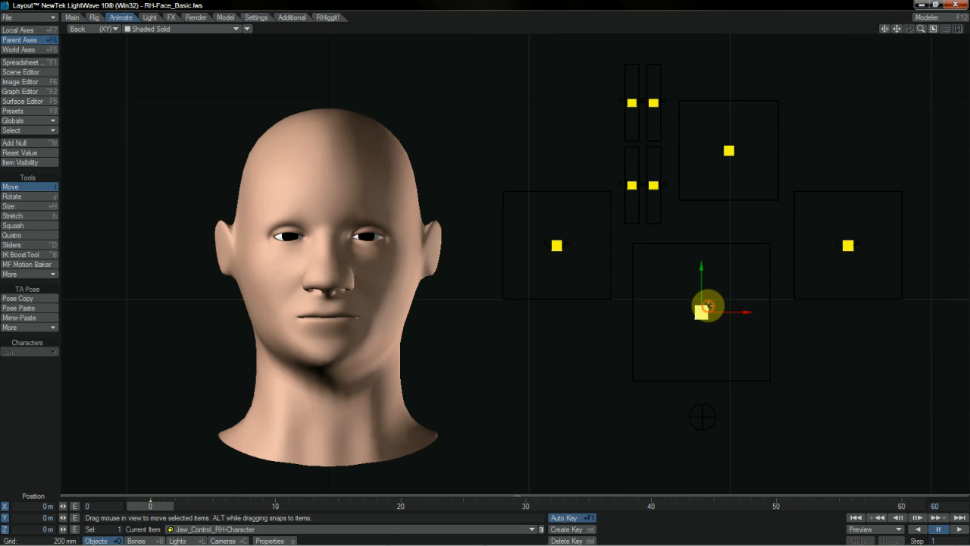
Drag the face rig controls to open the jaw into a smile, adjust brows and widen the eyes
{"action": "left_click_drag", "start_coordinate": [709, 307], "coordinate": [720, 334]}
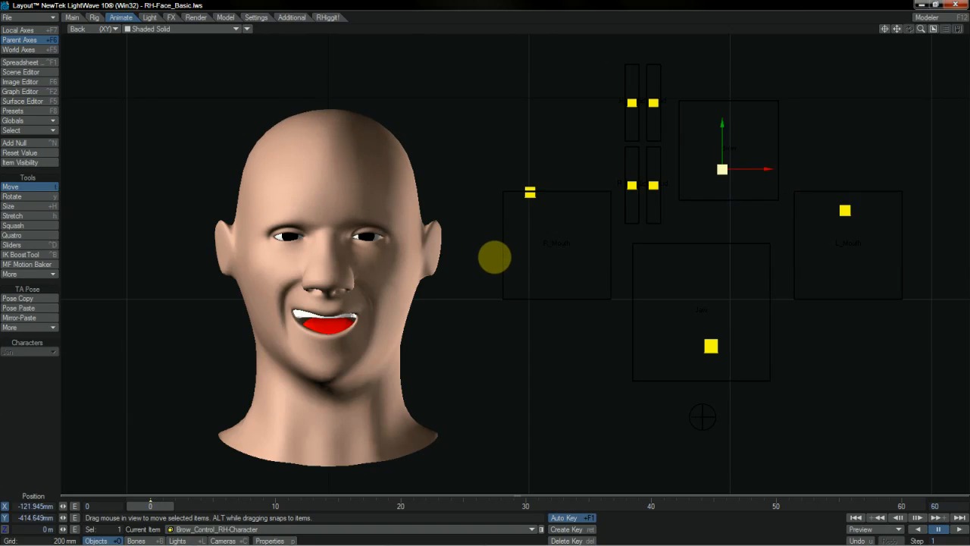
{"action": "left_click_drag", "start_coordinate": [494, 257], "coordinate": [446, 141]}
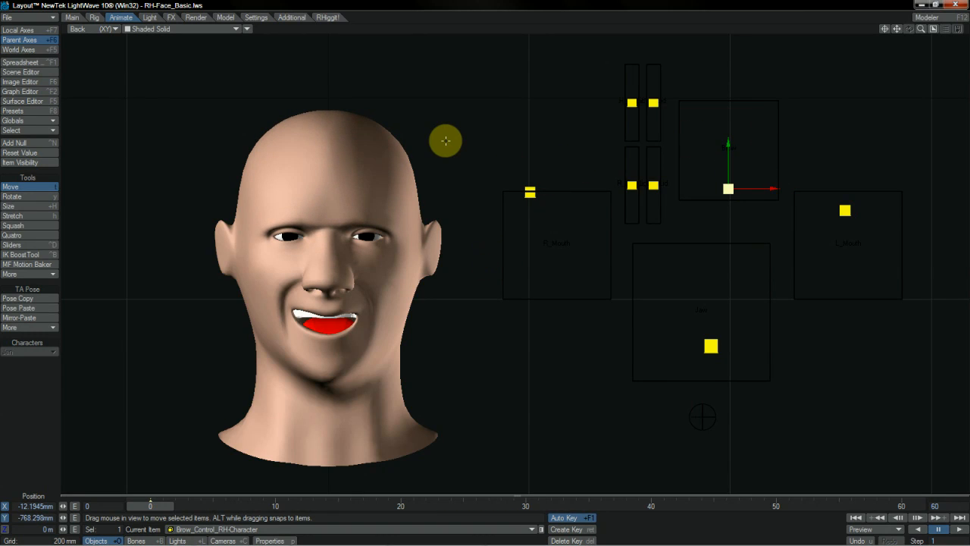
{"action": "left_click", "coordinate": [632, 186]}
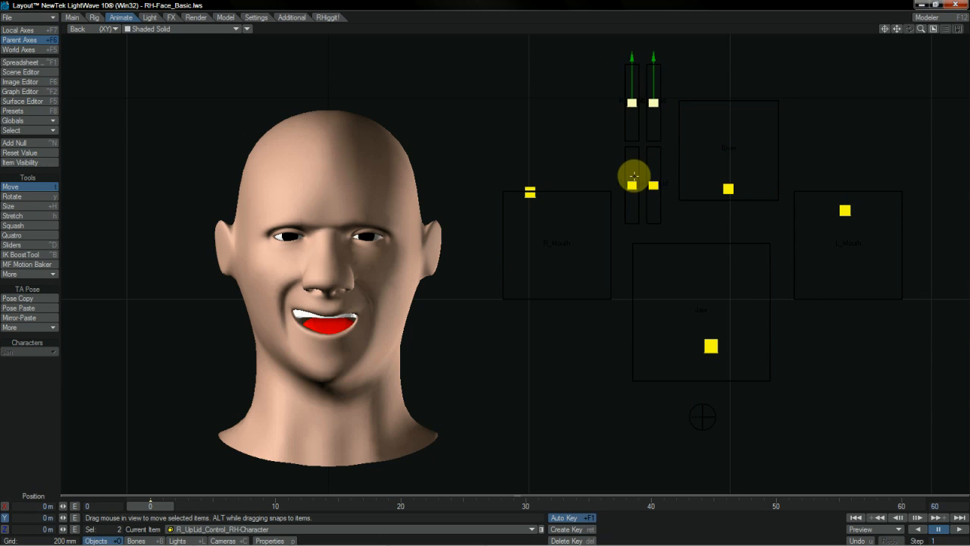
{"action": "left_click_drag", "start_coordinate": [633, 182], "coordinate": [494, 259]}
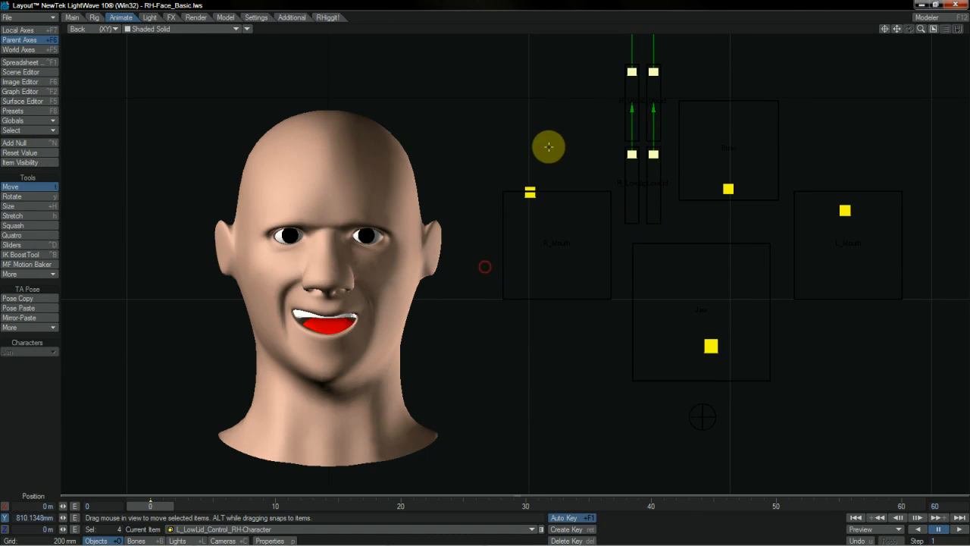
{"action": "mouse_move", "coordinate": [158, 134]}
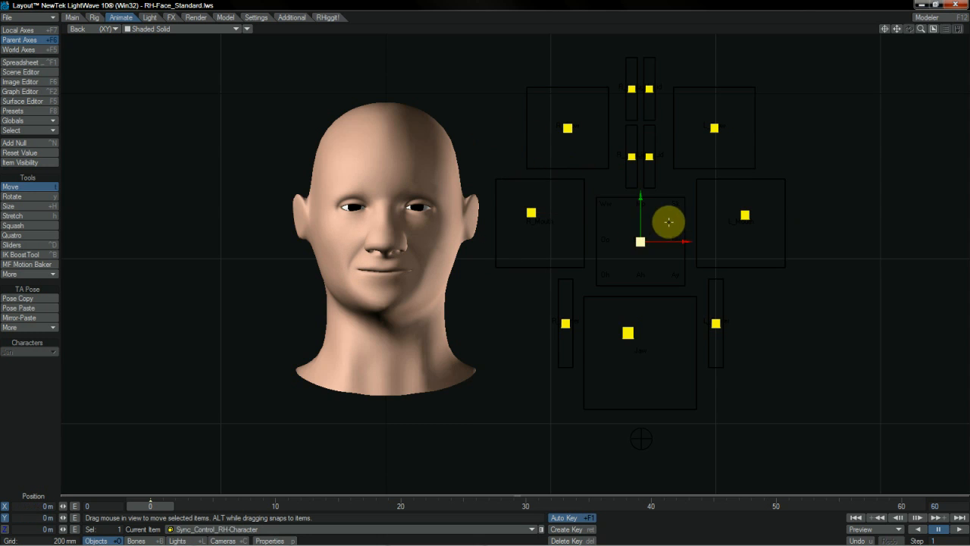
{"action": "left_click_drag", "start_coordinate": [669, 222], "coordinate": [492, 251]}
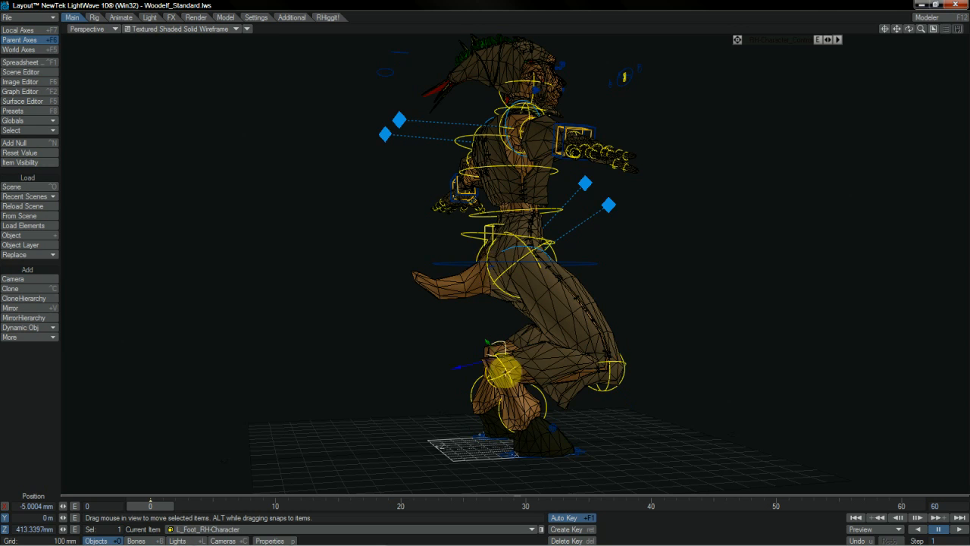
Select a foot control on the wood elf rig in the Perspective viewport
{"action": "left_click", "coordinate": [546, 400]}
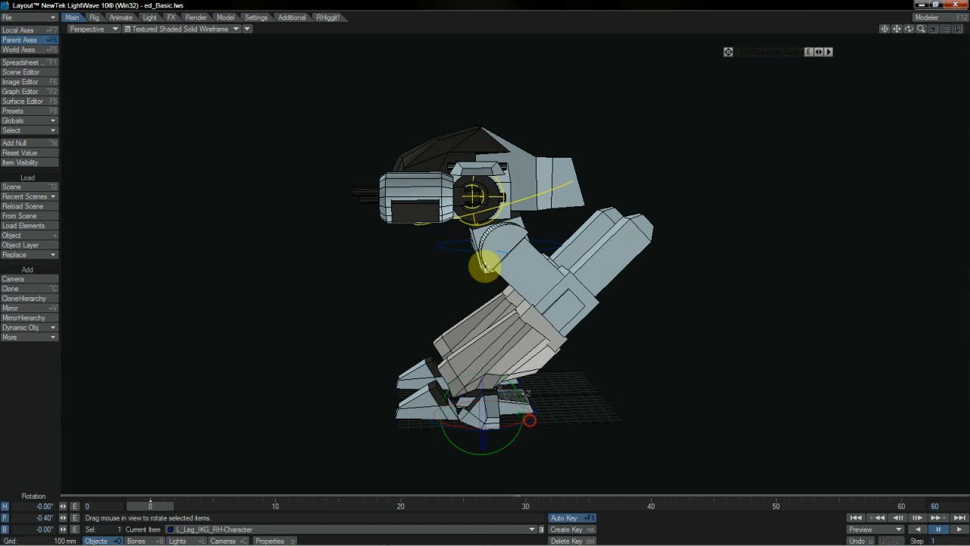
Rotate the robot walker's leg IK goal control in the Perspective viewport
{"action": "left_click_drag", "start_coordinate": [485, 266], "coordinate": [411, 278]}
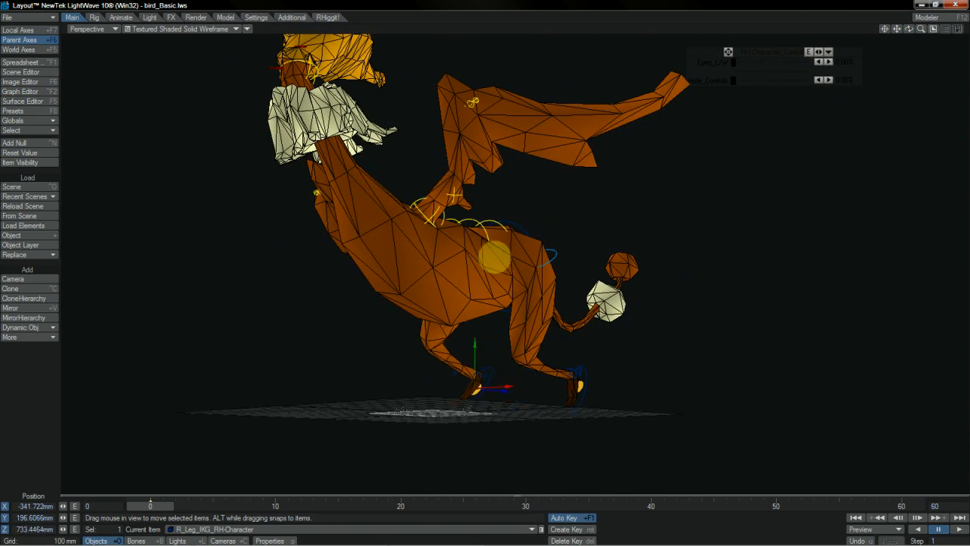
Move R_Leg_IKG_RH-Character to shift the bird's right leg stance
{"action": "left_click_drag", "start_coordinate": [497, 258], "coordinate": [773, 304]}
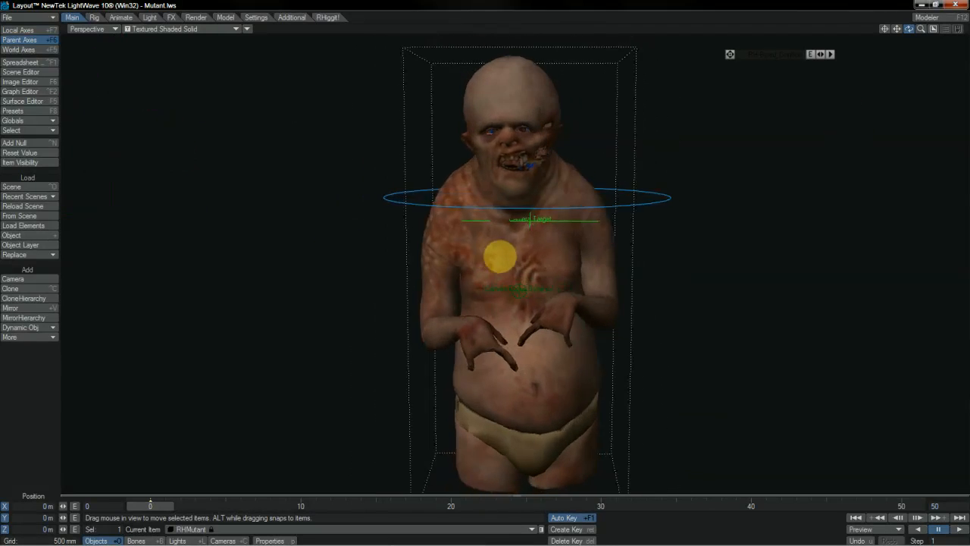
Adjust the camera view of the Mutant and display its RHiggit! rig controls
{"action": "left_click_drag", "start_coordinate": [499, 254], "coordinate": [710, 167]}
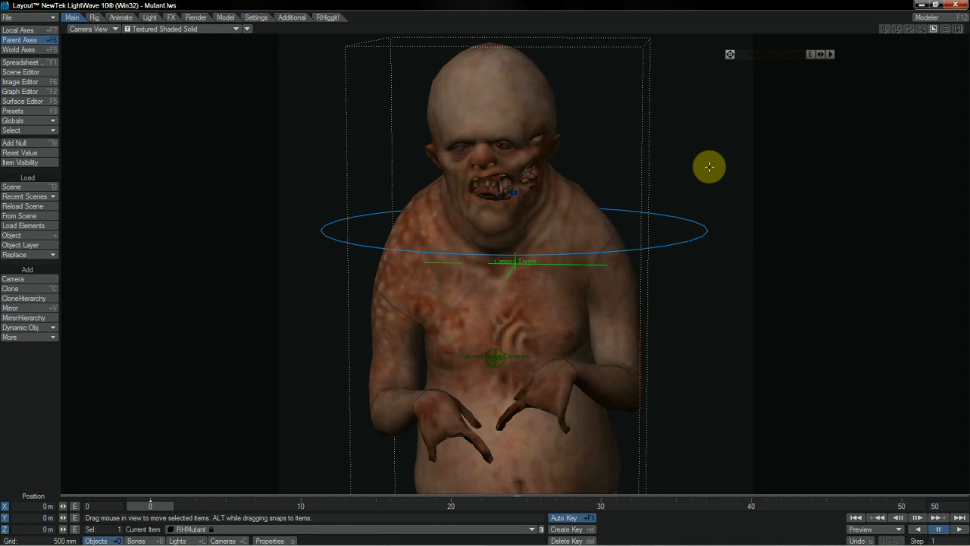
{"action": "mouse_move", "coordinate": [228, 244]}
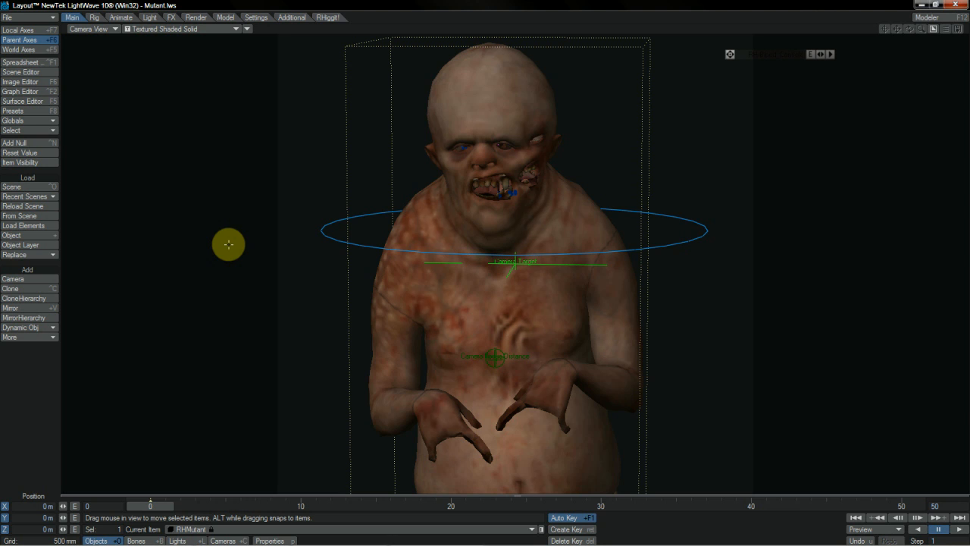
{"action": "left_click", "coordinate": [256, 17]}
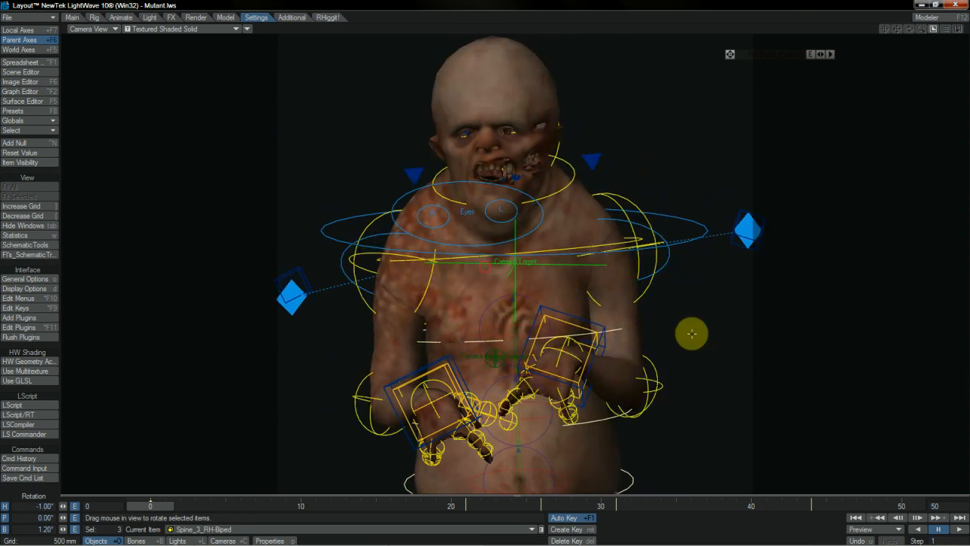
Rotate Spine_3_RH-Biped to tilt the Mutant's upper torso slightly
{"action": "left_click_drag", "start_coordinate": [692, 333], "coordinate": [503, 273]}
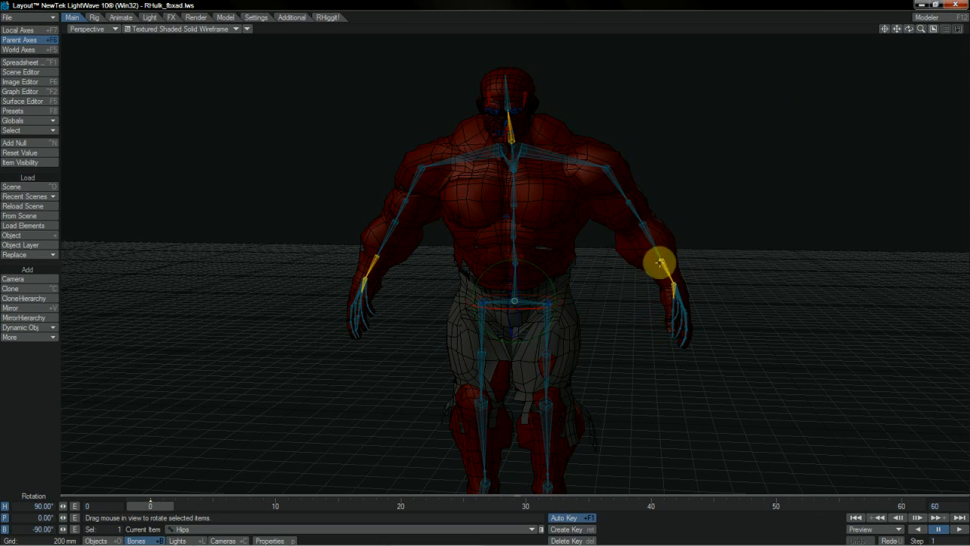
Select the LeftForeArm bone and pitch it about -104.6° so the forearm bends toward the shoulder
{"action": "left_click", "coordinate": [525, 178]}
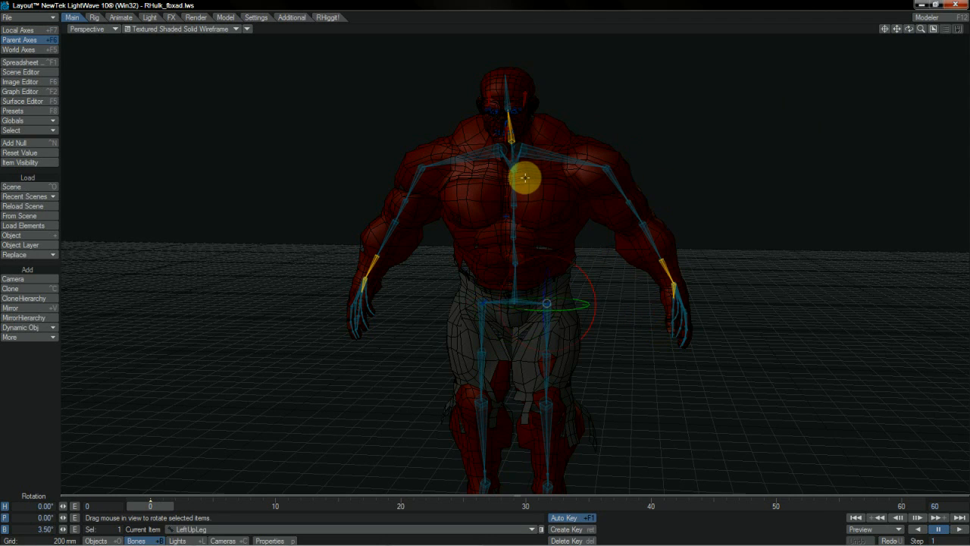
{"action": "left_click_drag", "start_coordinate": [525, 178], "coordinate": [485, 266]}
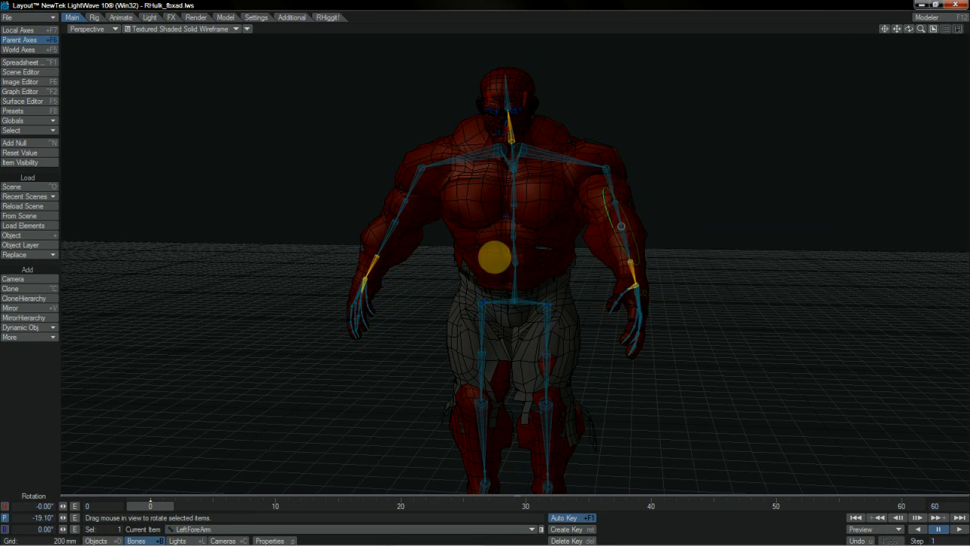
{"action": "left_click_drag", "start_coordinate": [614, 227], "coordinate": [610, 182]}
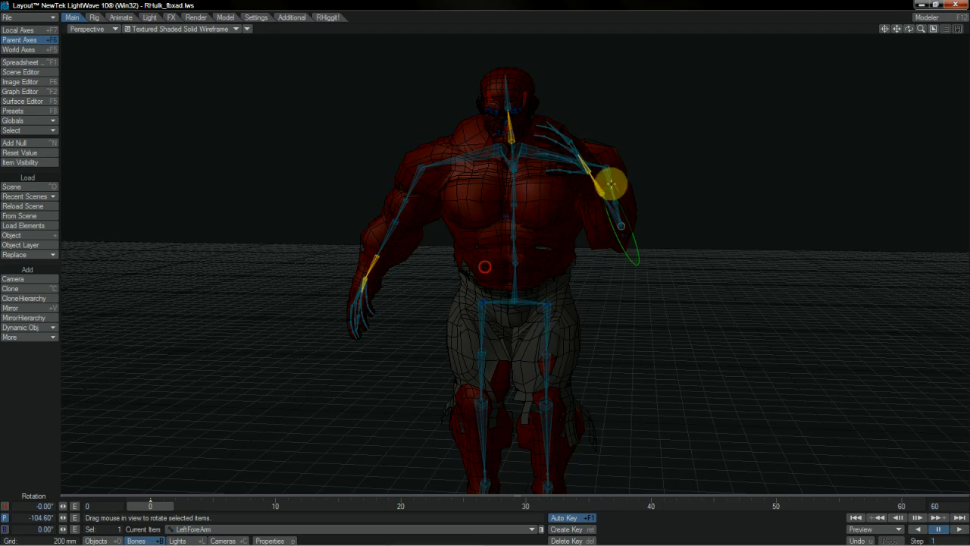
Orbit the Perspective view around the Hulk to inspect the pose from behind
{"action": "left_click_drag", "start_coordinate": [610, 182], "coordinate": [486, 257]}
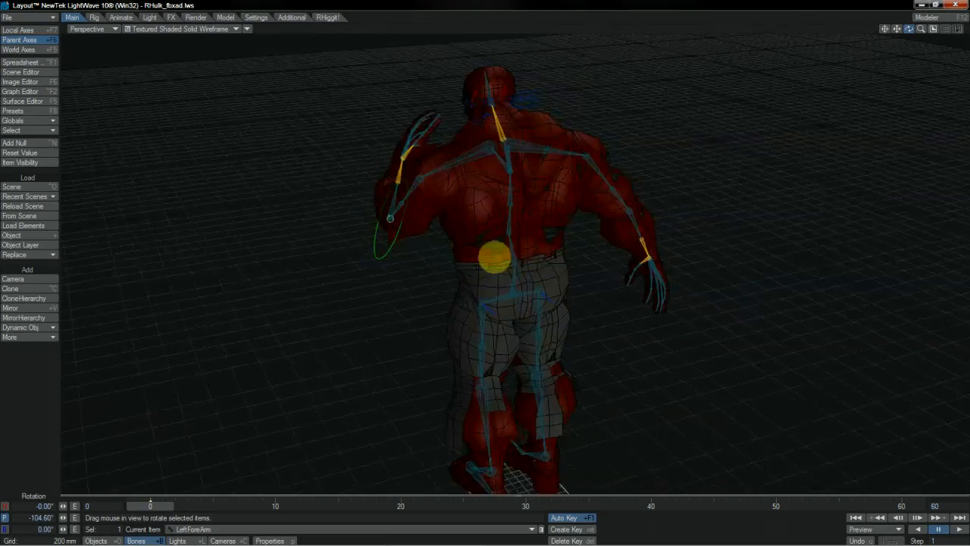
{"action": "left_click_drag", "start_coordinate": [501, 257], "coordinate": [500, 114]}
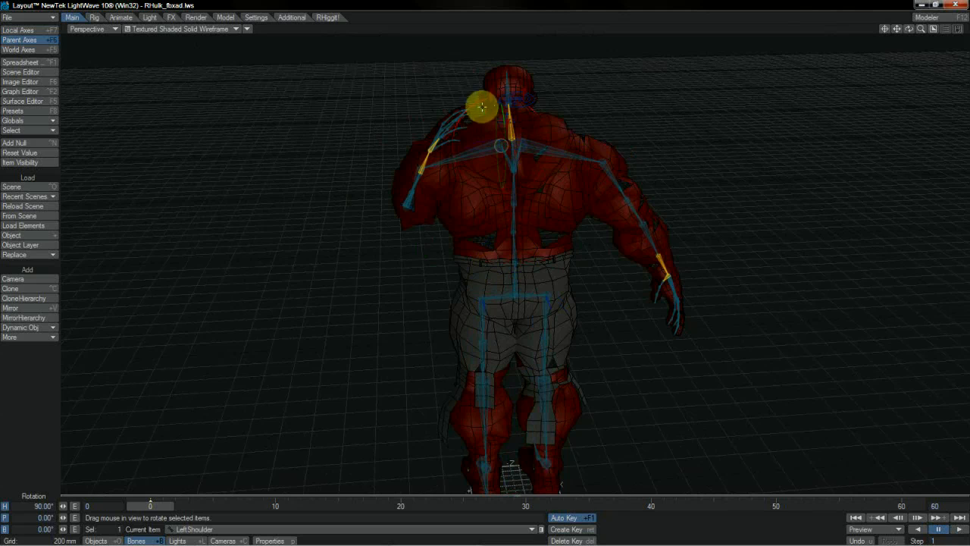
{"action": "left_click_drag", "start_coordinate": [482, 108], "coordinate": [493, 258]}
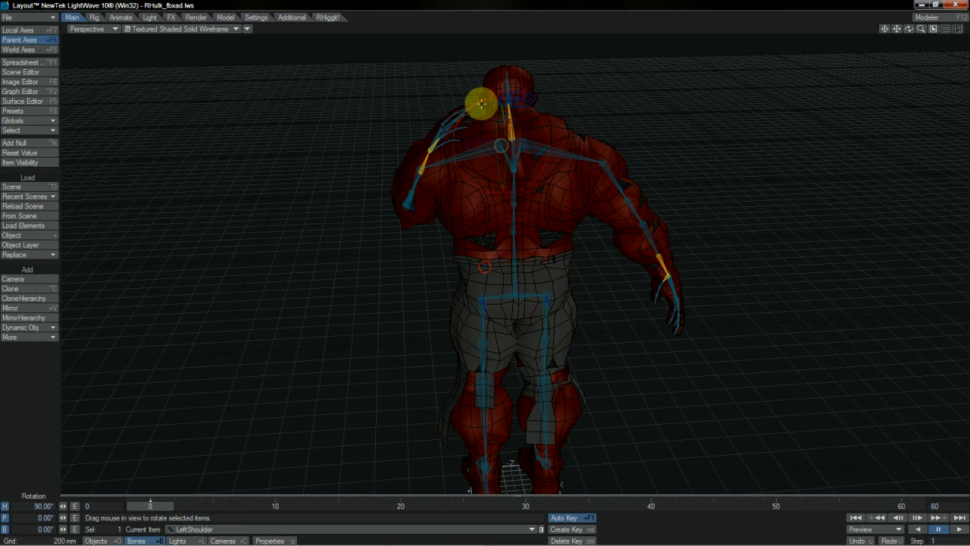
{"action": "left_click_drag", "start_coordinate": [482, 106], "coordinate": [481, 258]}
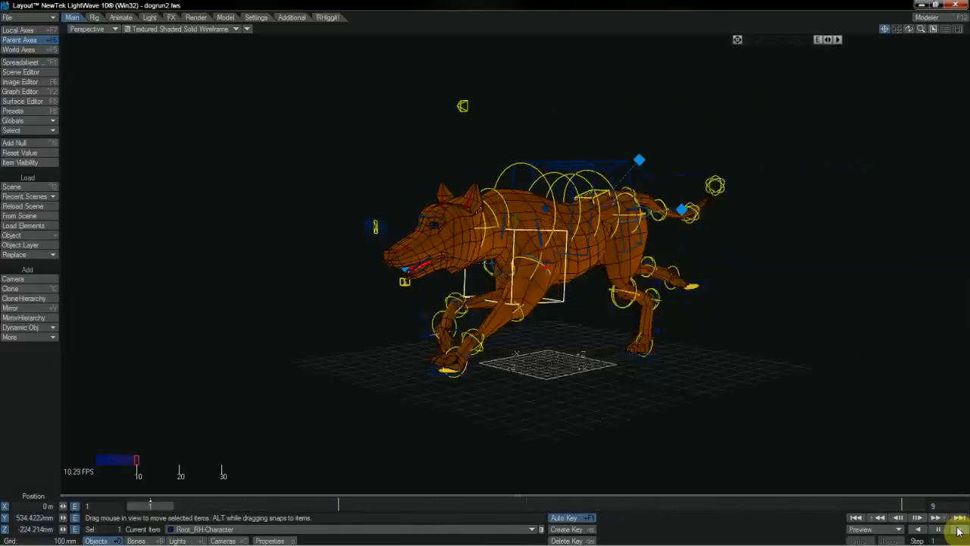
Play the dog's running animation in dogrun2, then stop playback
{"action": "left_click", "coordinate": [935, 518]}
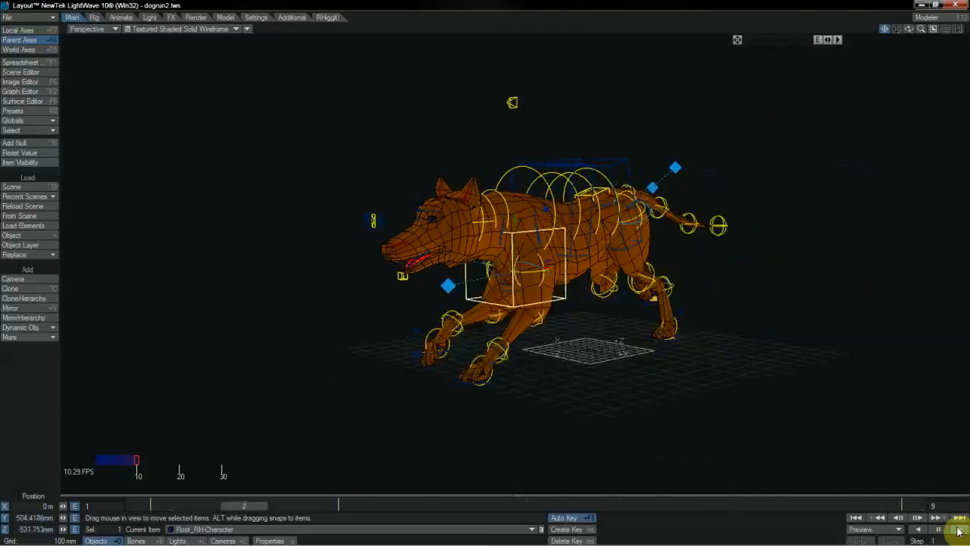
{"action": "left_click", "coordinate": [944, 529]}
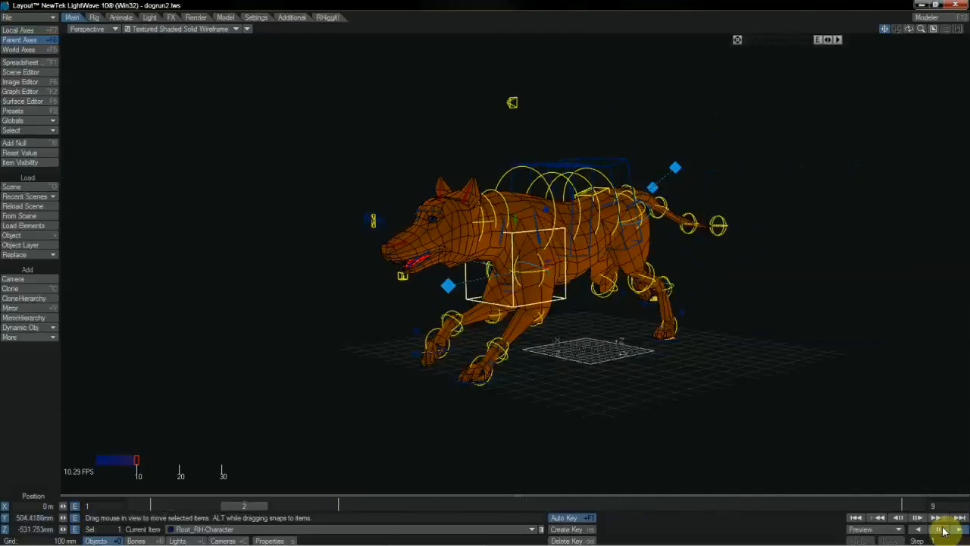
{"action": "left_click", "coordinate": [944, 529]}
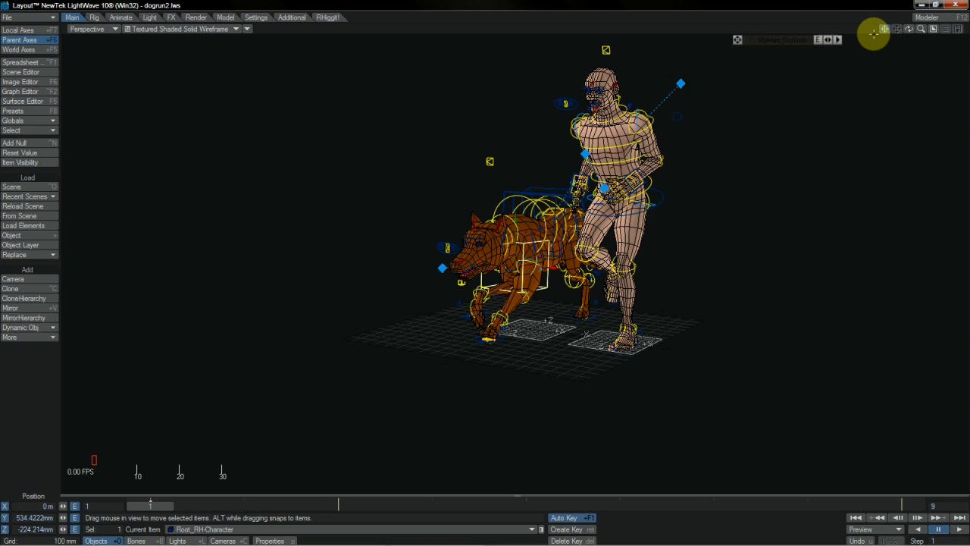
{"action": "mouse_move", "coordinate": [958, 497]}
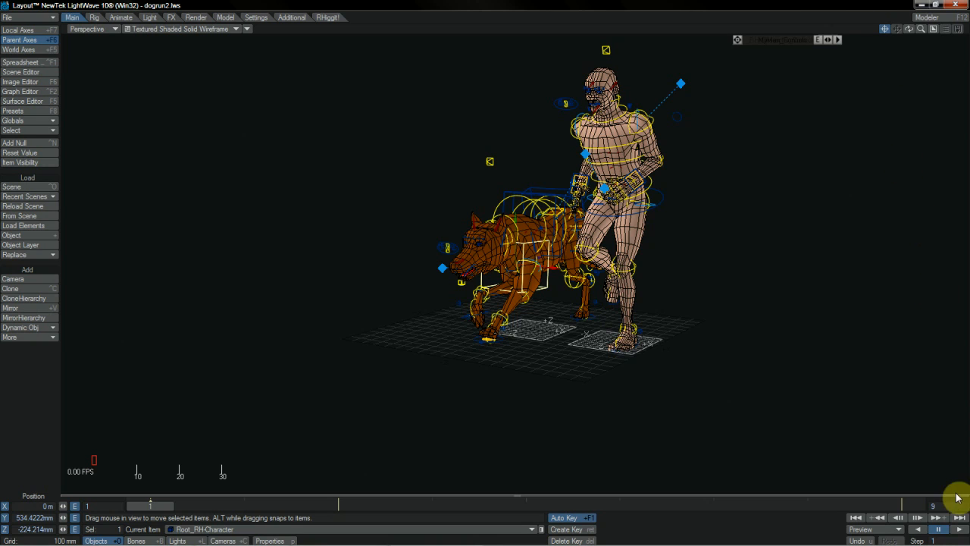
Run the man-and-dog animation repeatedly from the transport controls
{"action": "left_click", "coordinate": [959, 517]}
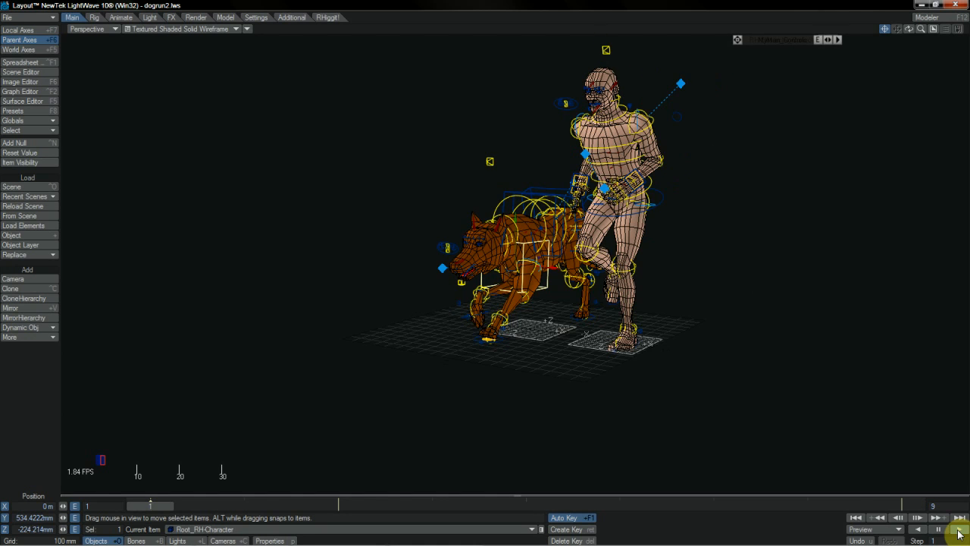
{"action": "left_click", "coordinate": [957, 528]}
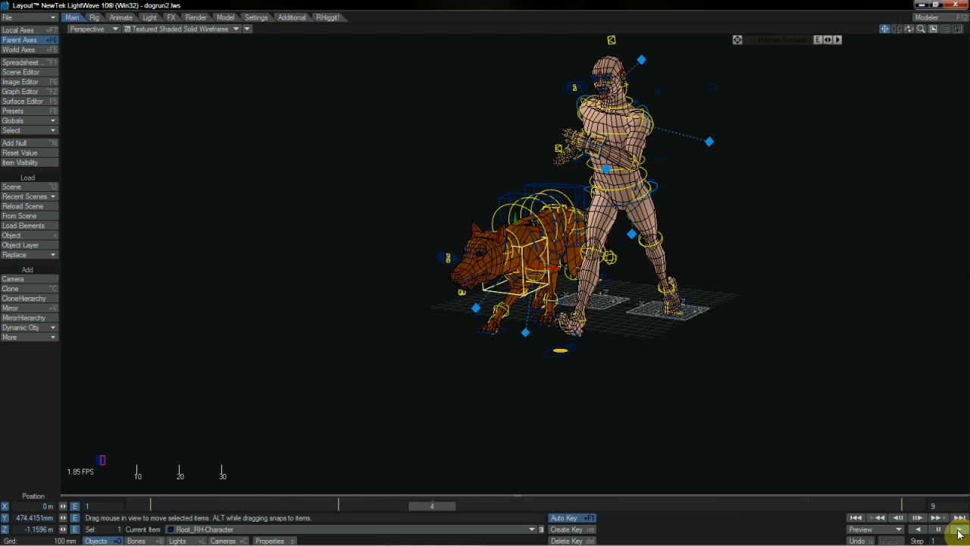
{"action": "left_click", "coordinate": [958, 529]}
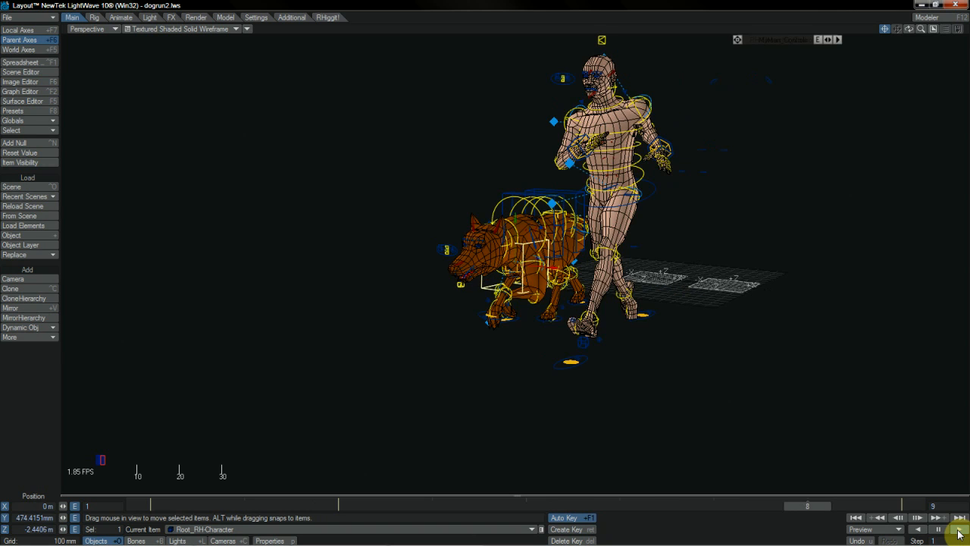
{"action": "left_click", "coordinate": [958, 529]}
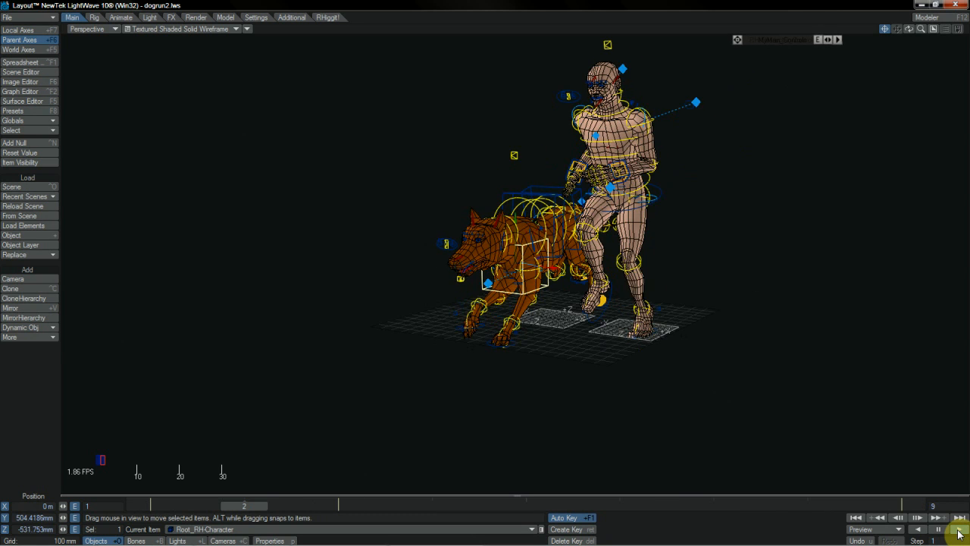
{"action": "left_click", "coordinate": [958, 517]}
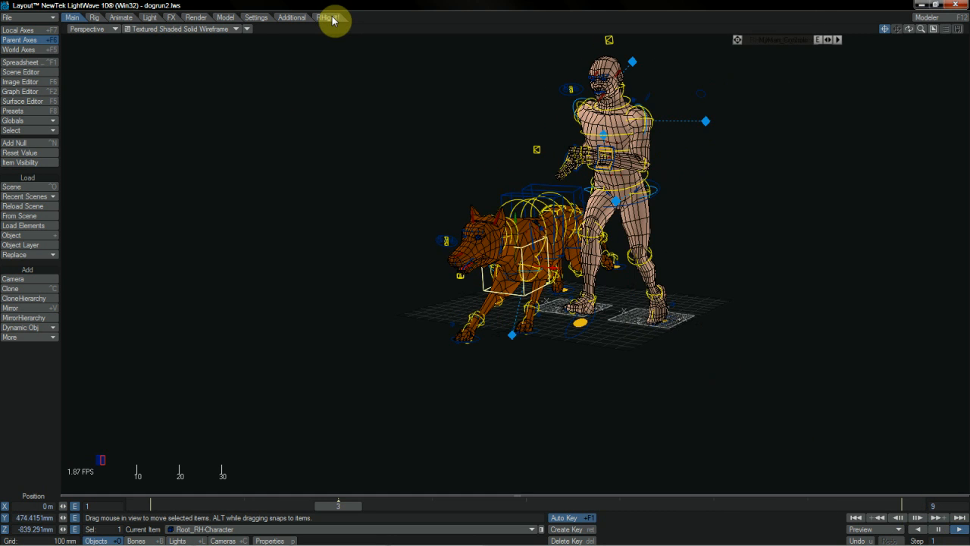
Bring up the RHiggit! tools, play the dog run and orbit around it before loading RHan_Standard.lws
{"action": "left_click", "coordinate": [324, 18]}
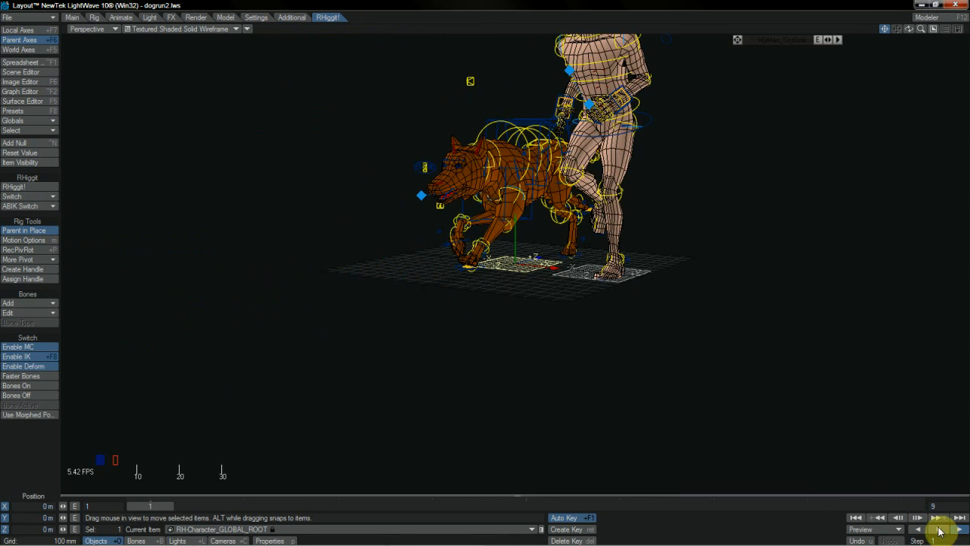
{"action": "left_click", "coordinate": [939, 528]}
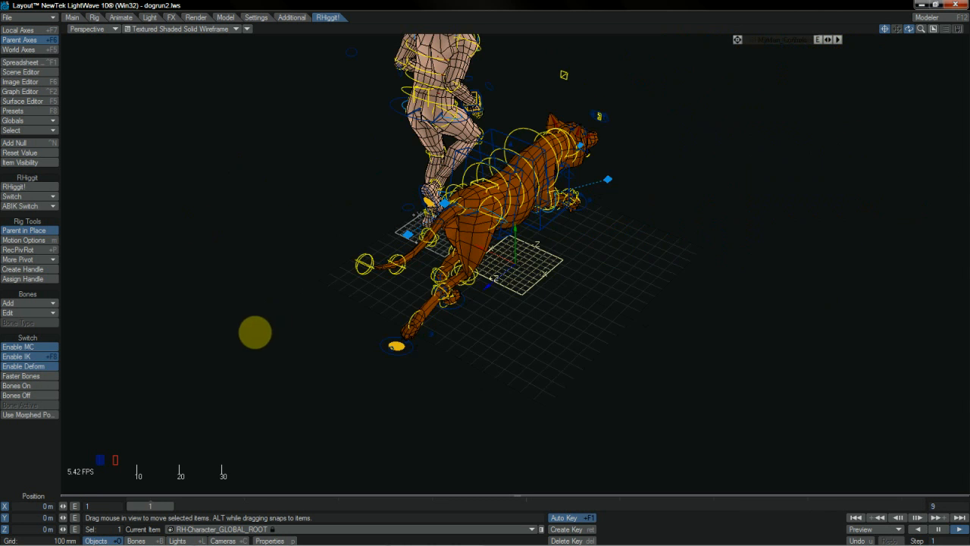
{"action": "left_click_drag", "start_coordinate": [149, 505], "coordinate": [526, 505]}
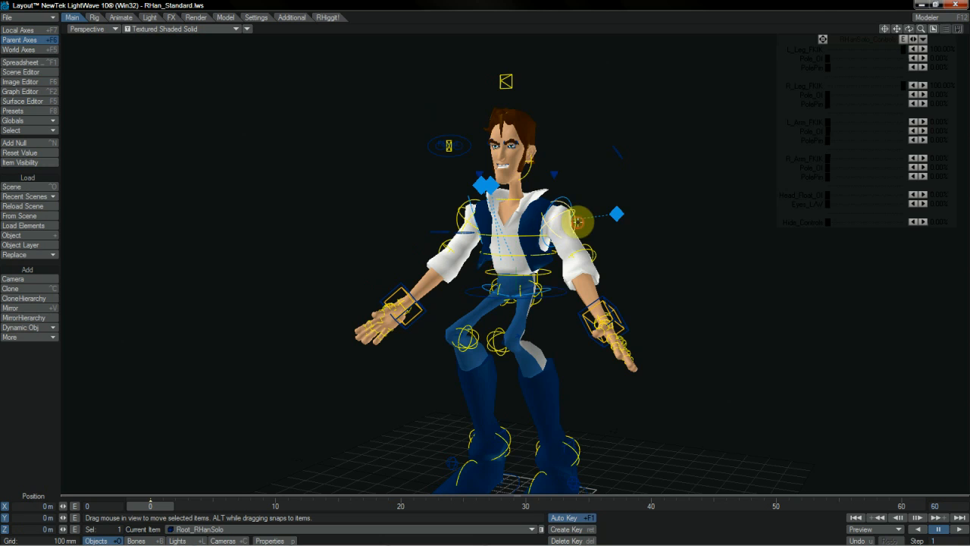
Raise Han's right shoulder, pull the other hand forward, and select the L_Clav_IKG control
{"action": "left_click_drag", "start_coordinate": [614, 214], "coordinate": [614, 290]}
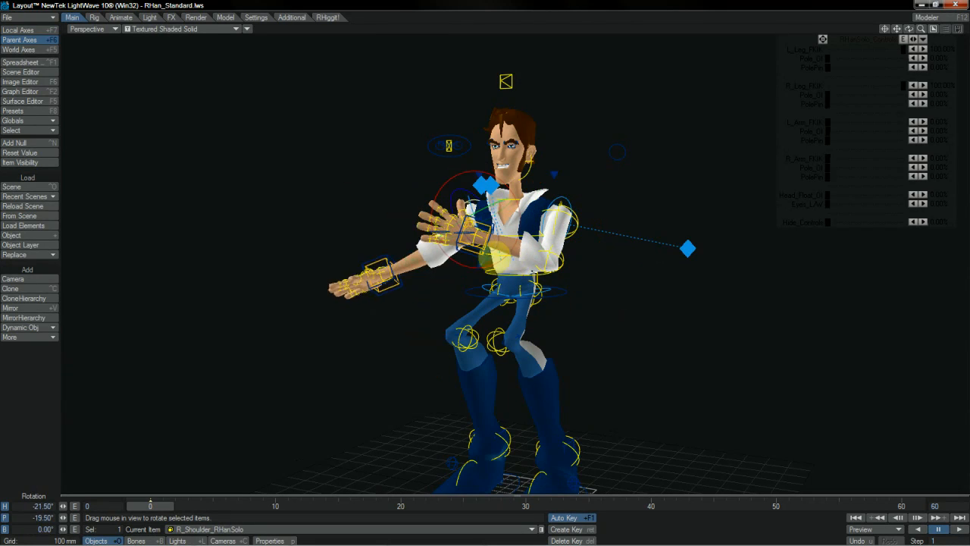
{"action": "left_click_drag", "start_coordinate": [485, 220], "coordinate": [394, 204]}
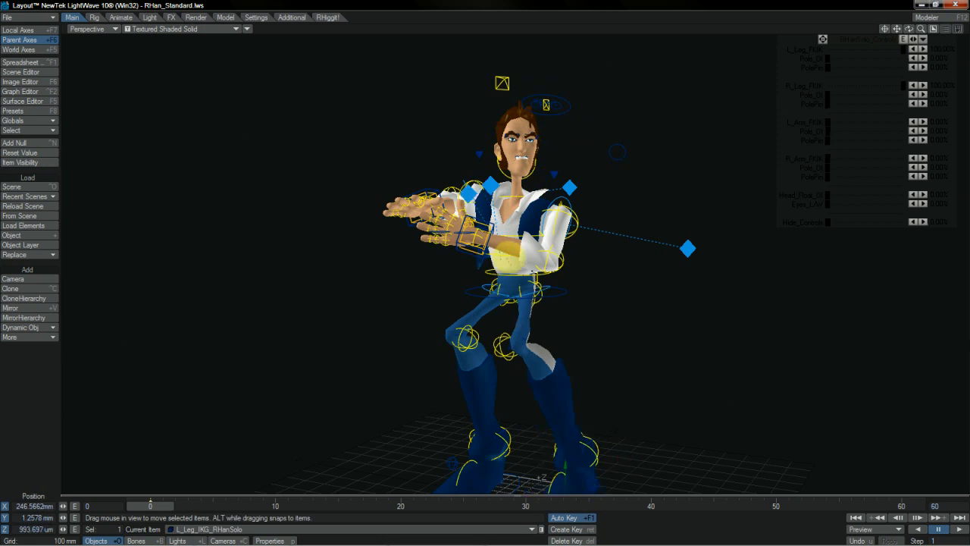
{"action": "left_click", "coordinate": [902, 29]}
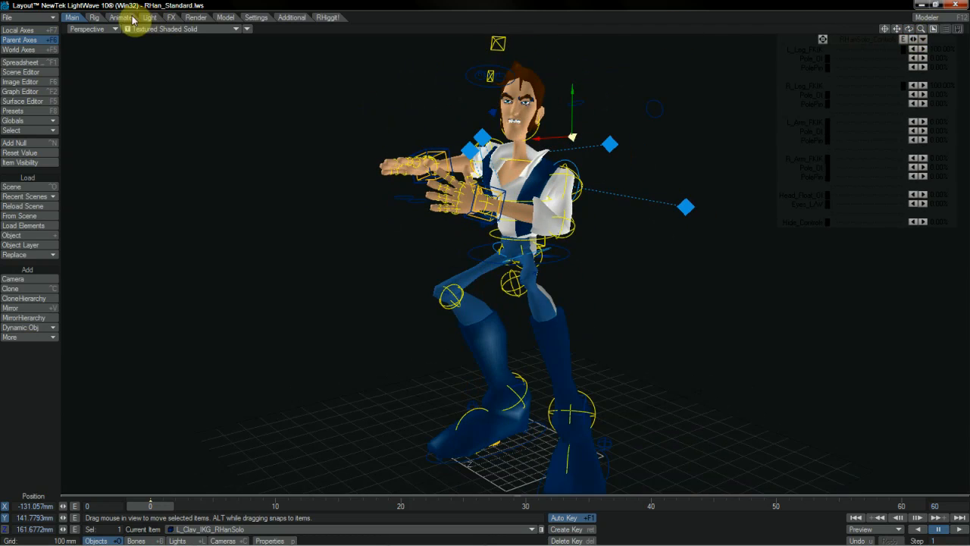
Switch to the Animate tools and change the viewport display style before loading RH-Biped_FBX.lws
{"action": "left_click", "coordinate": [121, 17]}
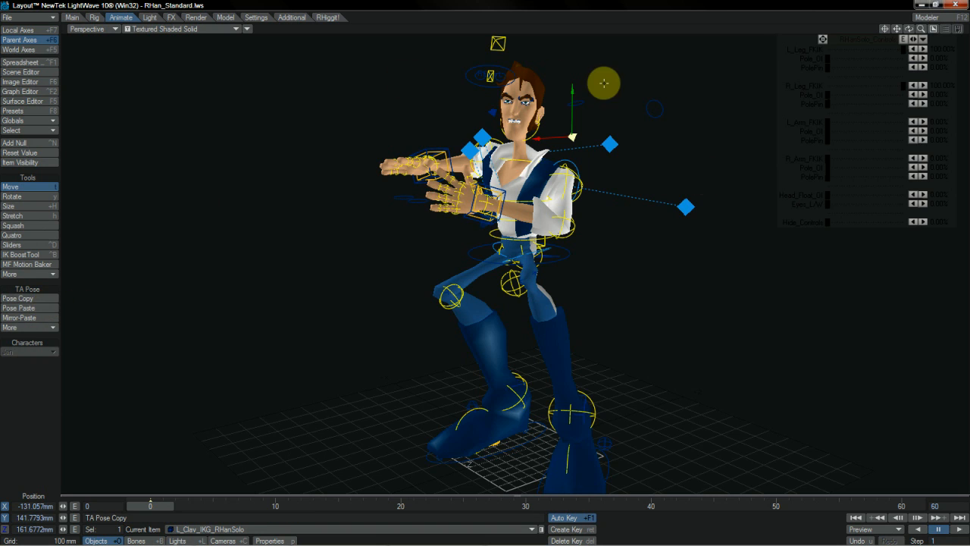
{"action": "left_click", "coordinate": [182, 29]}
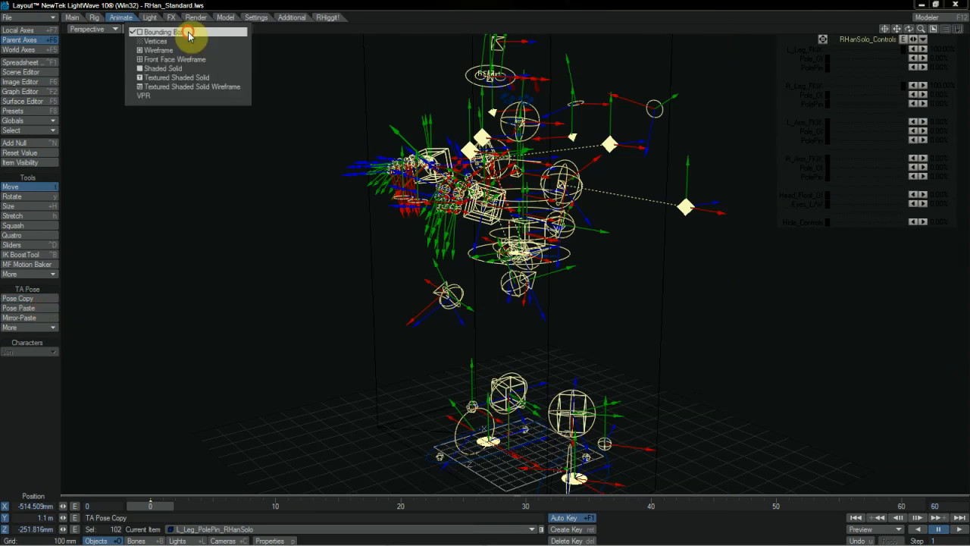
{"action": "left_click", "coordinate": [188, 86]}
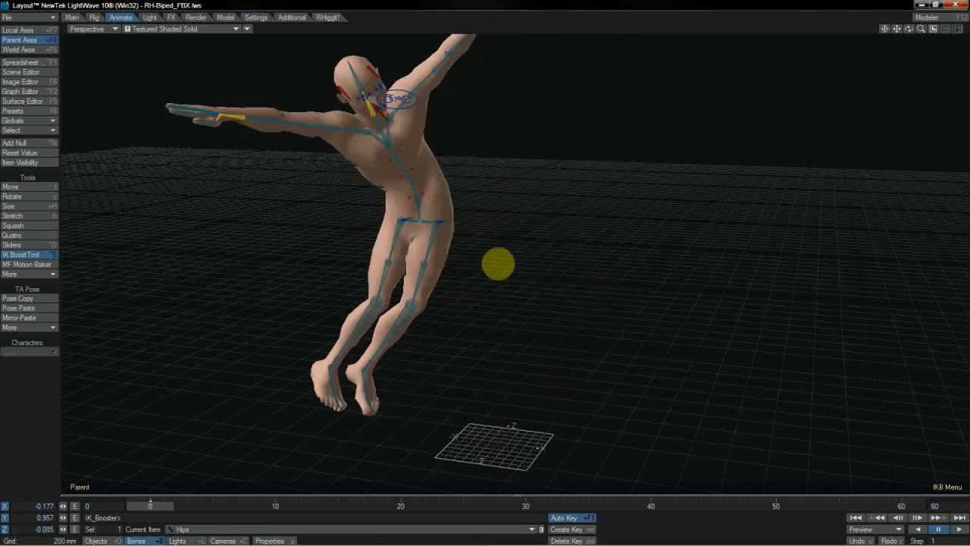
Nudge the biped's pose with IK Booster before loading RHulk_fbxad_v001.lws
{"action": "left_click_drag", "start_coordinate": [498, 264], "coordinate": [497, 255]}
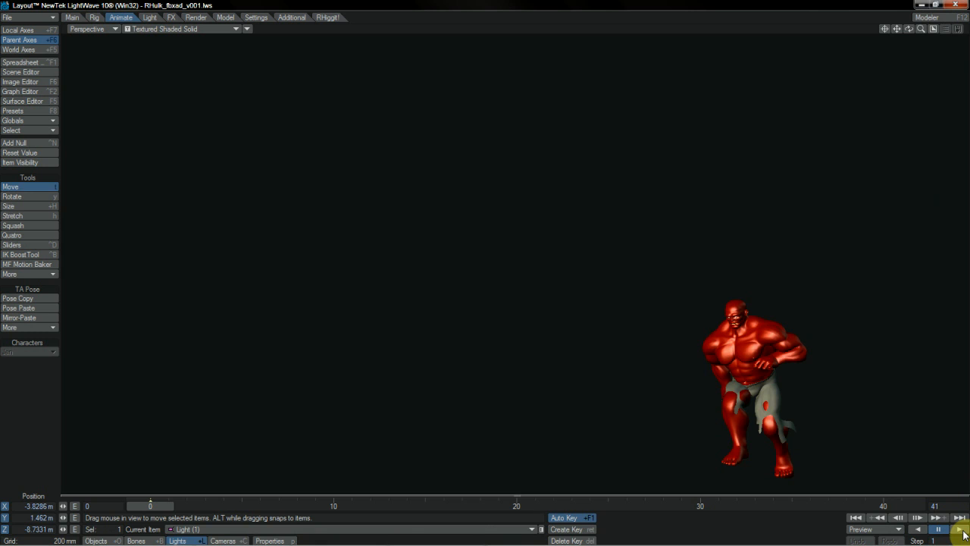
Play the red Hulk's walk cycle and keep it running through its frames
{"action": "left_click", "coordinate": [938, 528]}
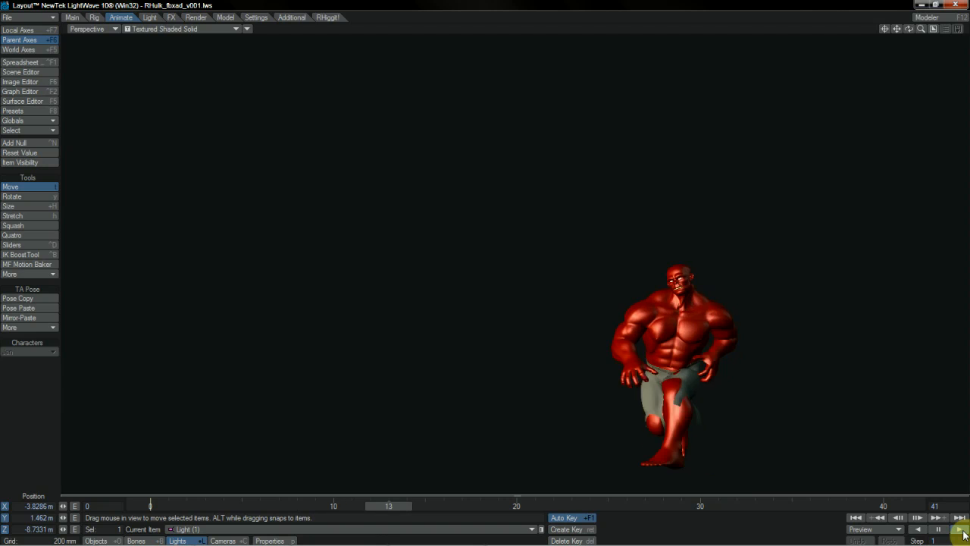
{"action": "left_click", "coordinate": [949, 528]}
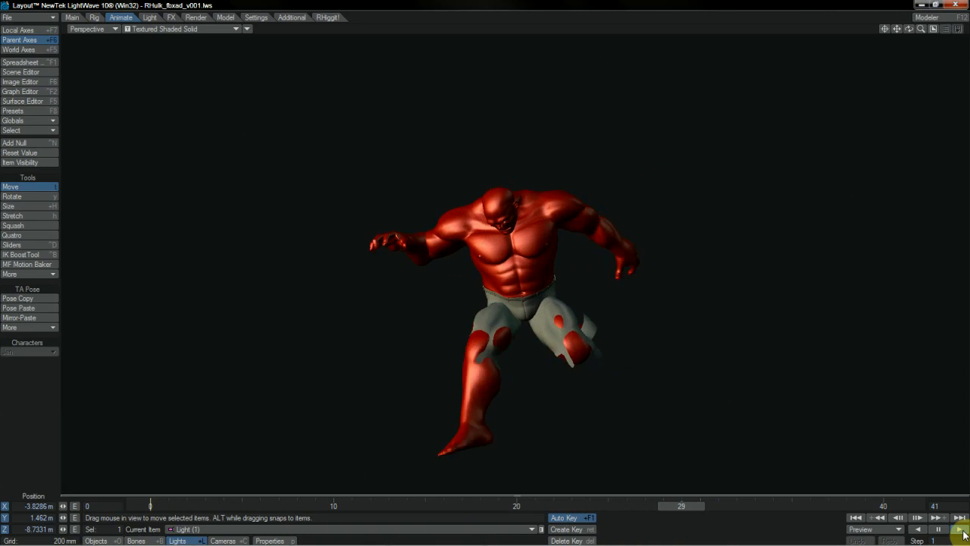
{"action": "left_click", "coordinate": [949, 529]}
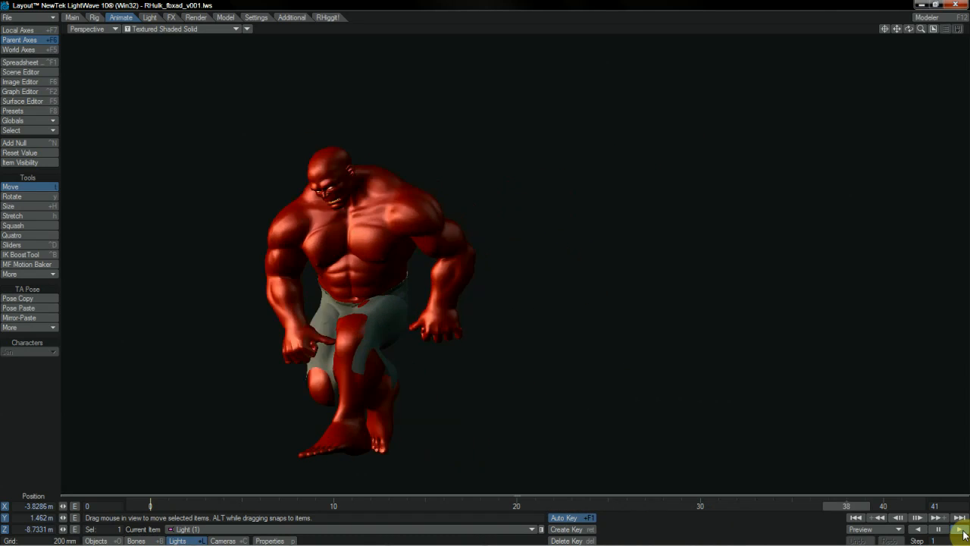